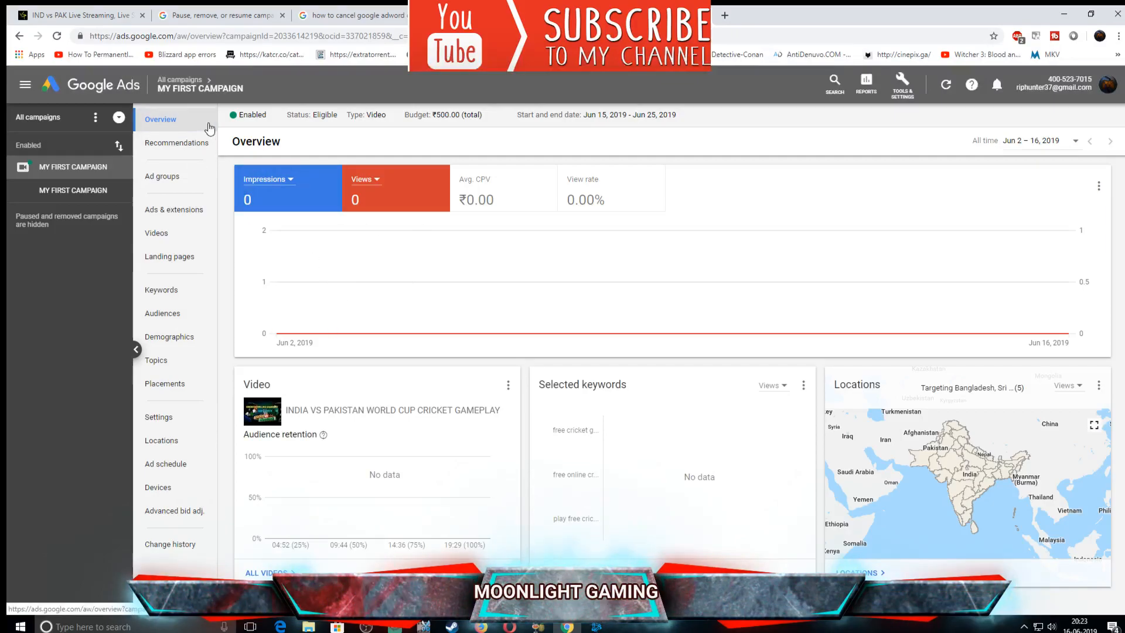
mouse_move(72, 167)
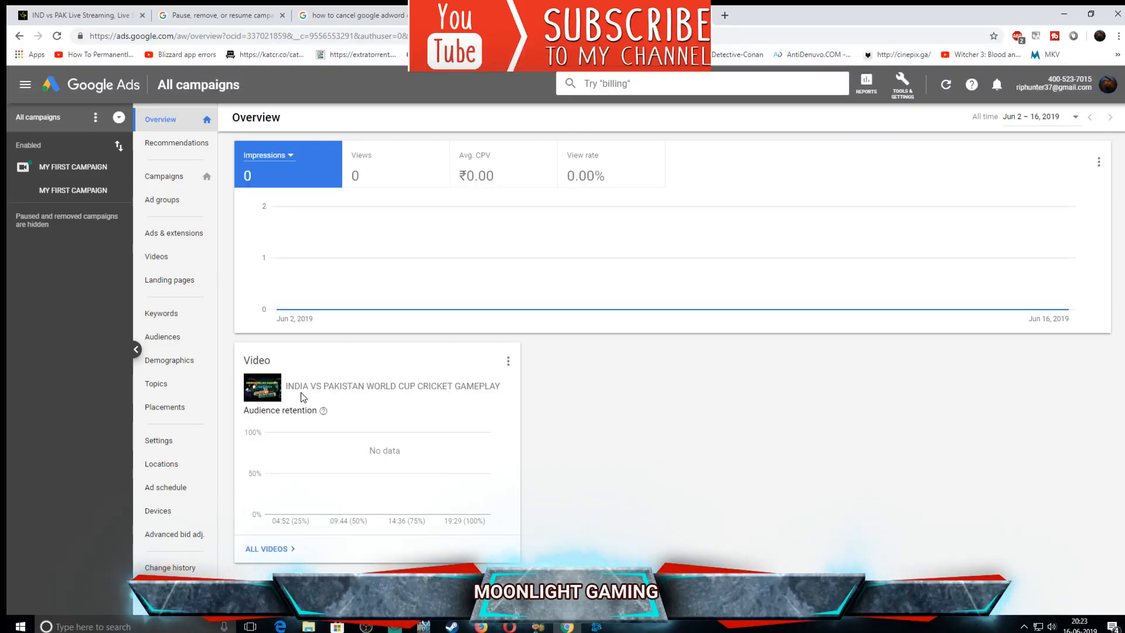
mouse_move(173, 232)
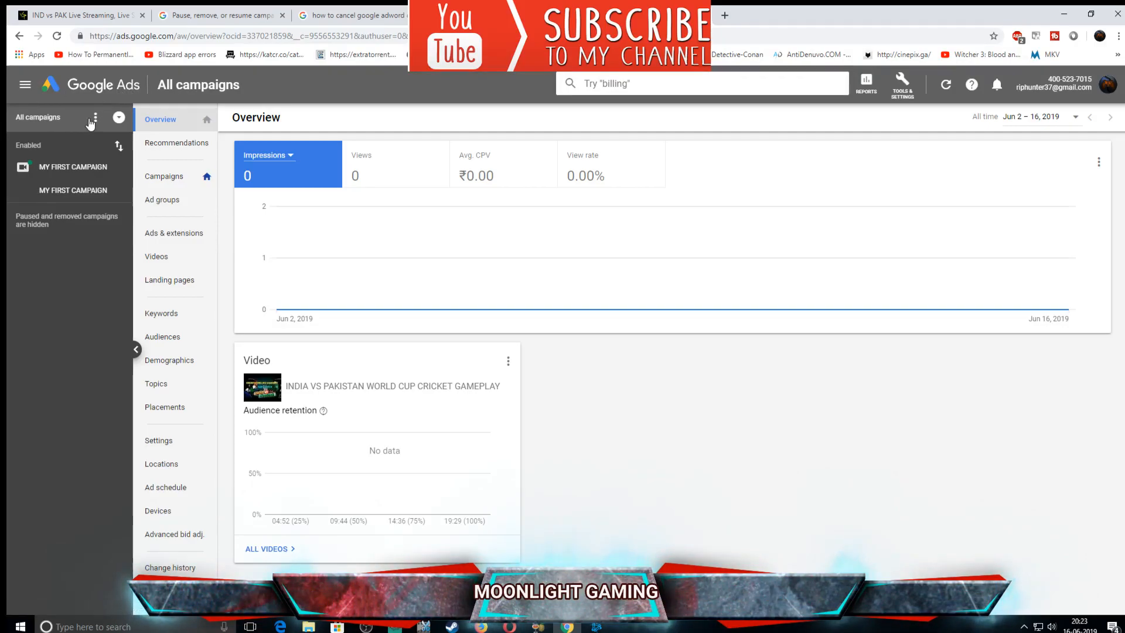
Go from MY FIRST CAMPAIGN's overview to the account-wide Campaigns page.
left_click(198, 84)
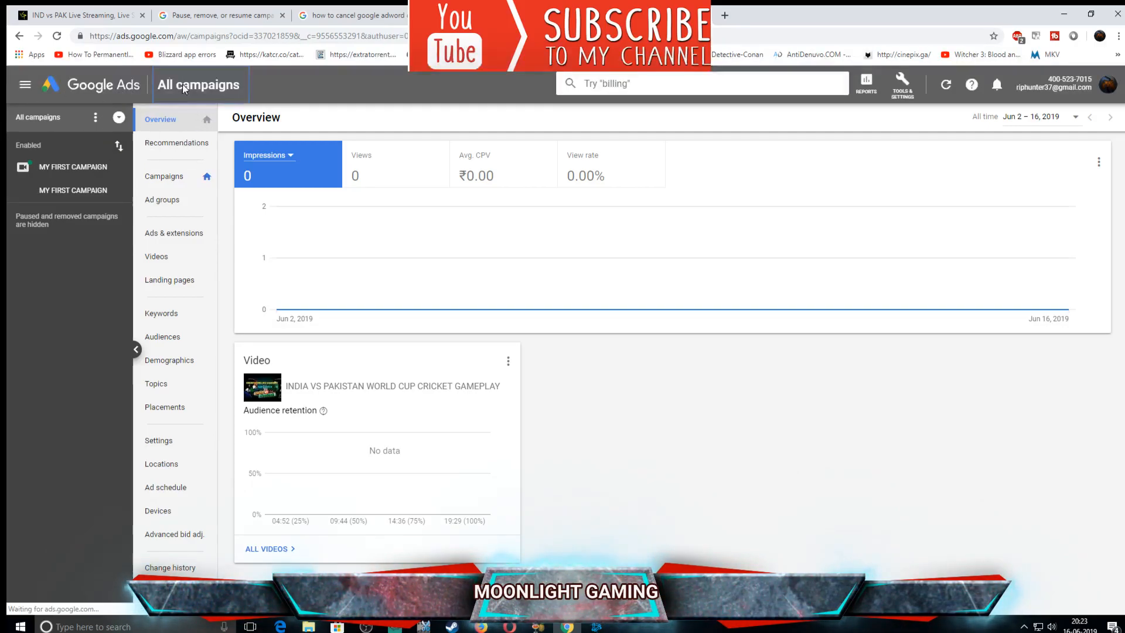
Load the campaigns table showing MY FIRST CAMPAIGN with its budget and totals.
left_click(164, 176)
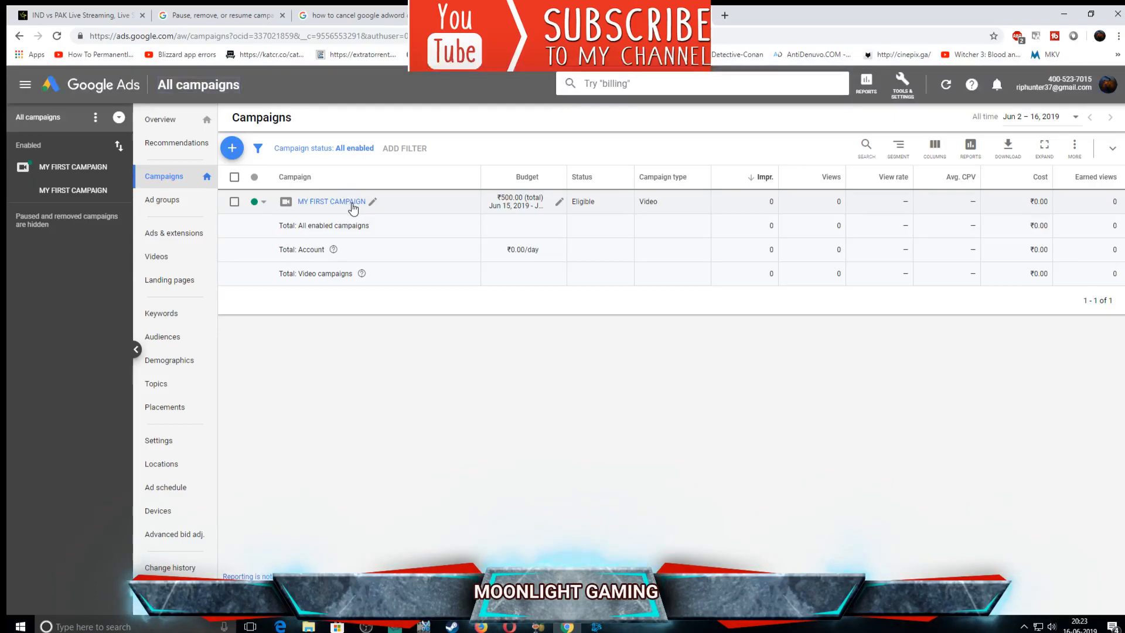
mouse_move(373, 422)
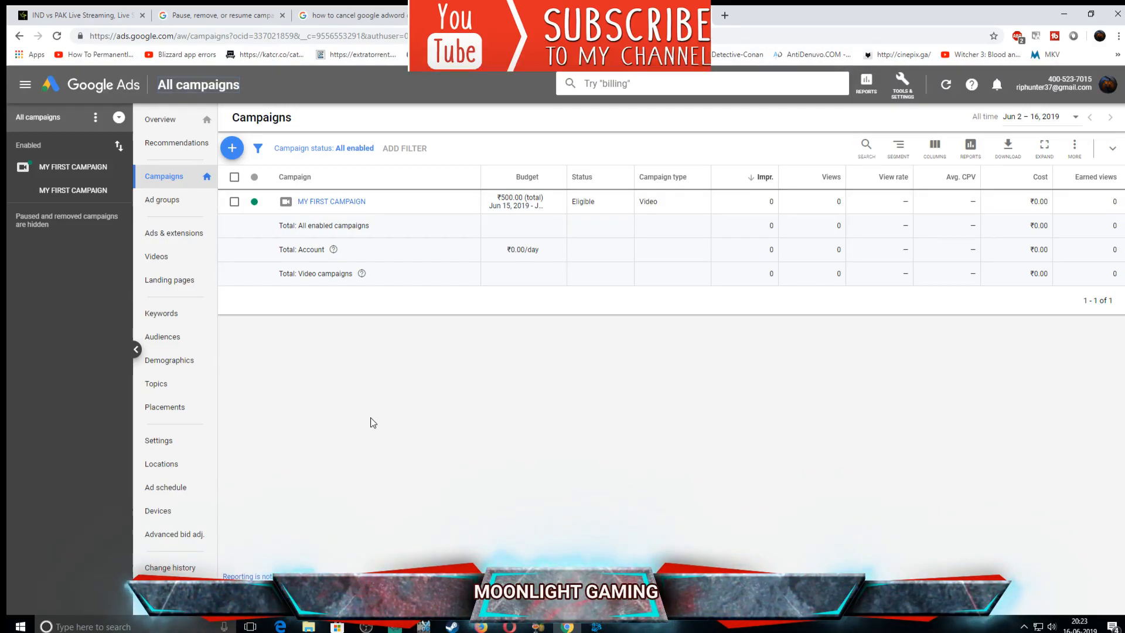
mouse_move(287, 287)
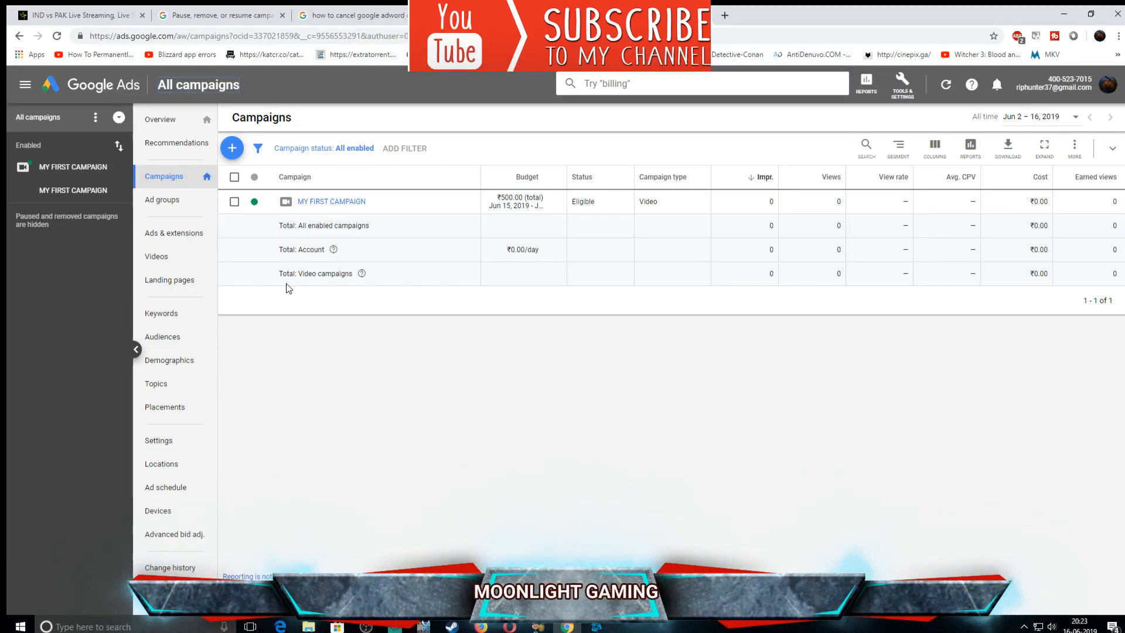
mouse_move(258, 211)
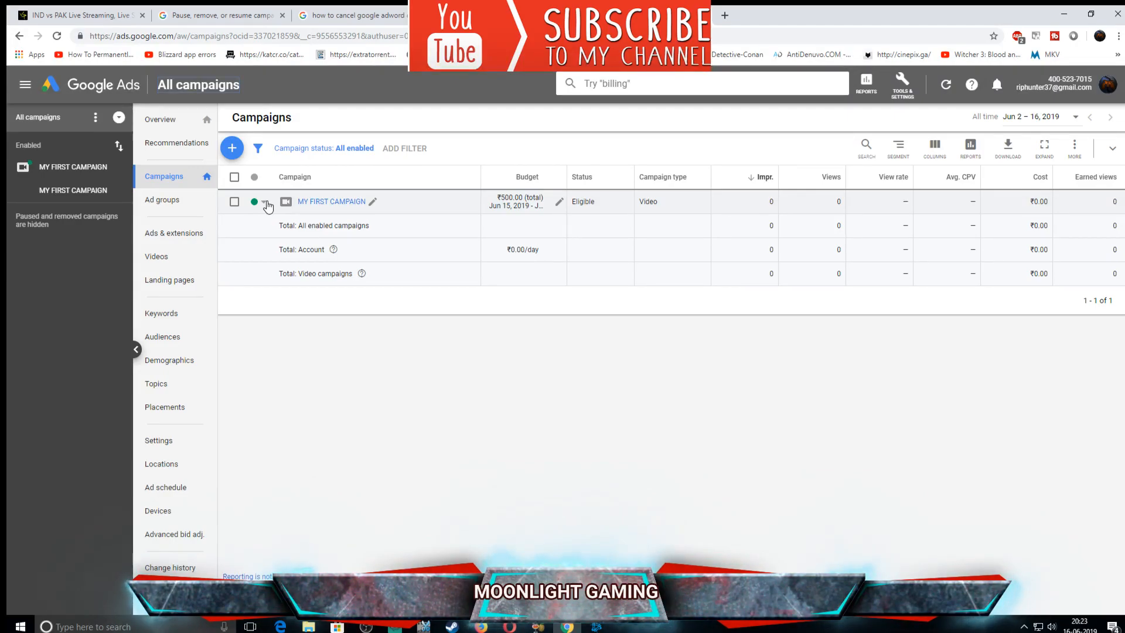
mouse_move(263, 206)
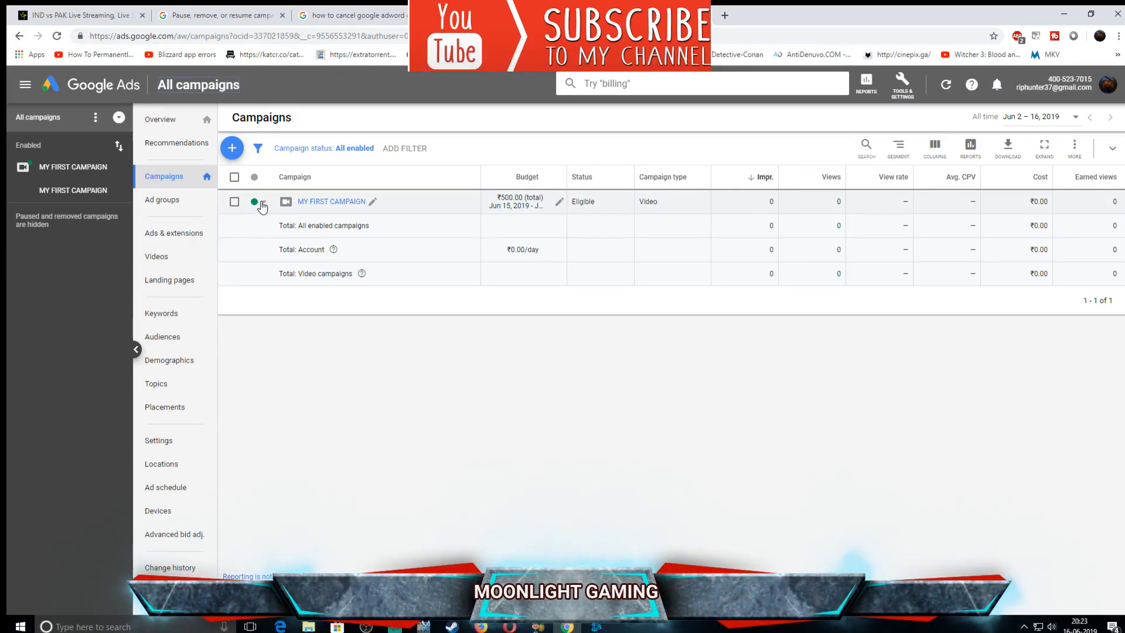
Pause and re-enable MY FIRST CAMPAIGN, then select it and open the Edit menu with Remove.
left_click(253, 202)
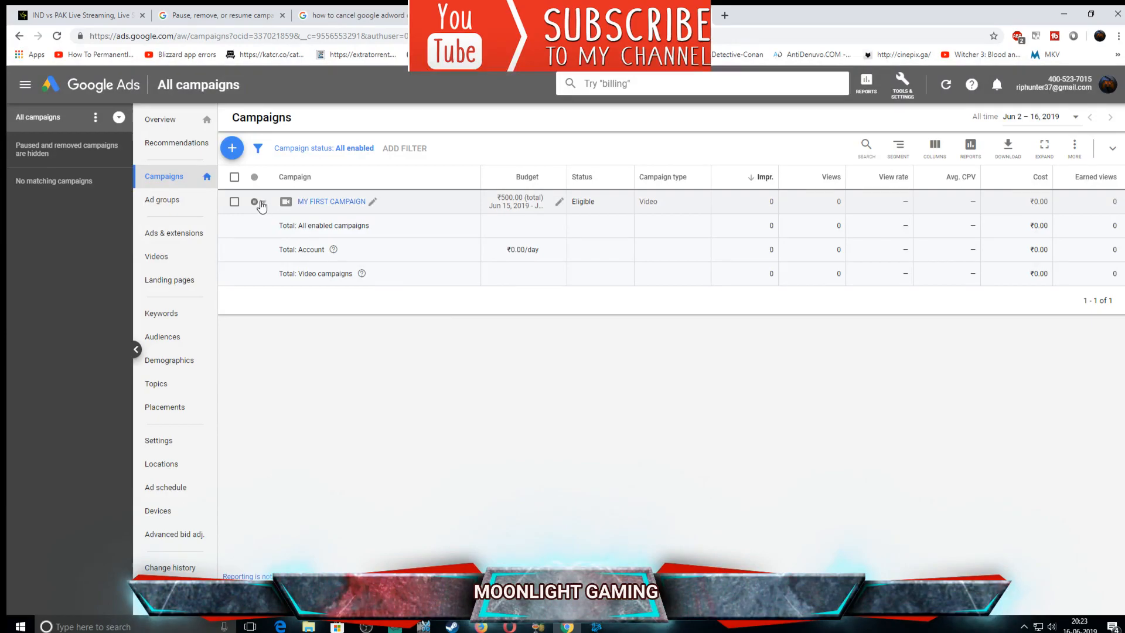
left_click(254, 202)
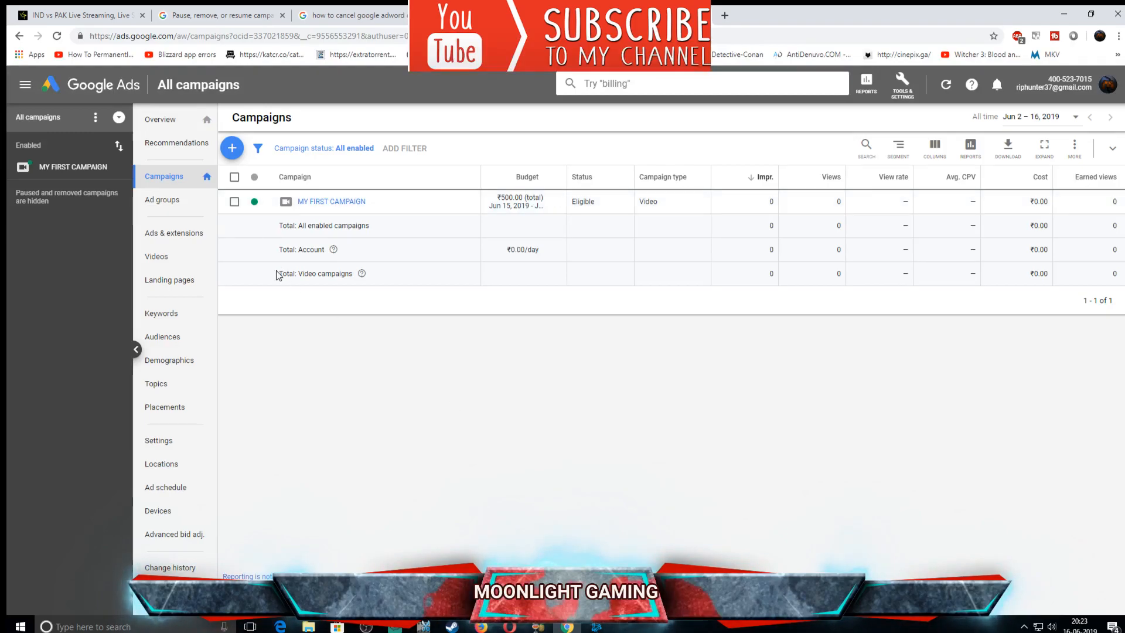
left_click(233, 201)
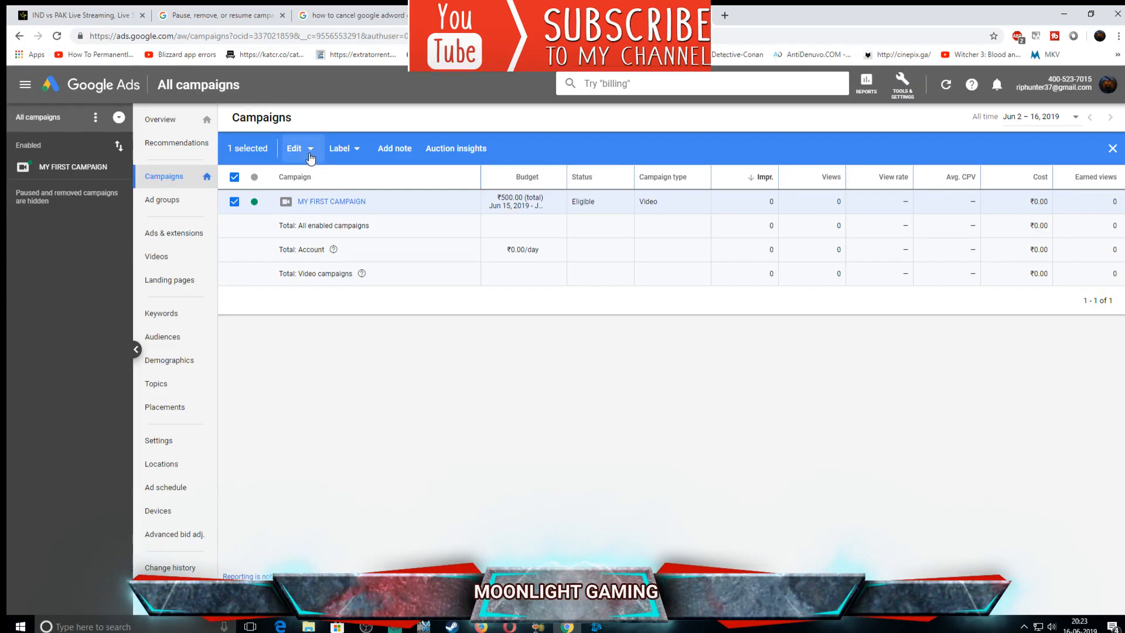
left_click(294, 148)
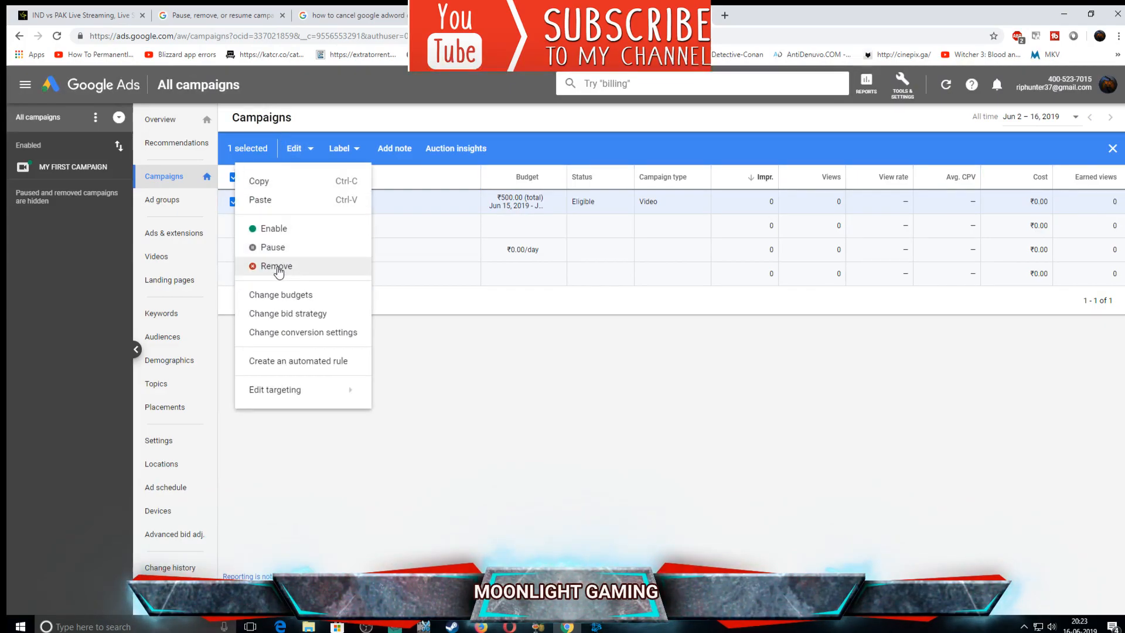